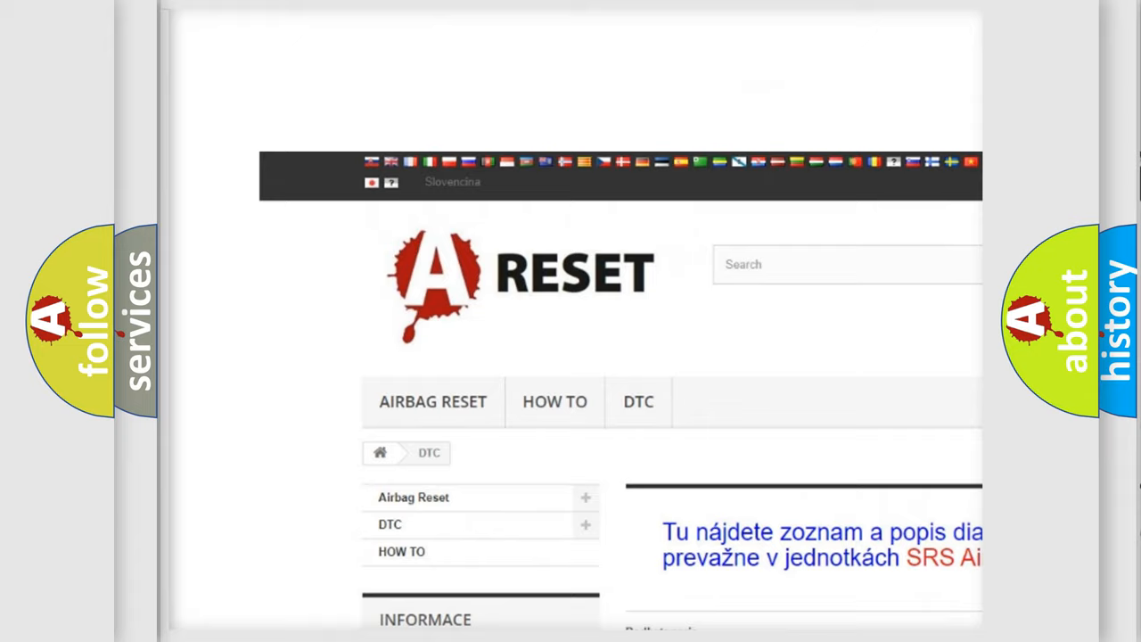
Open the Chrysler entry in the DTC brand grid and browse its SRS airbag trouble codes
{"action": "scroll", "scroll_direction": "down", "scroll_amount": 3}
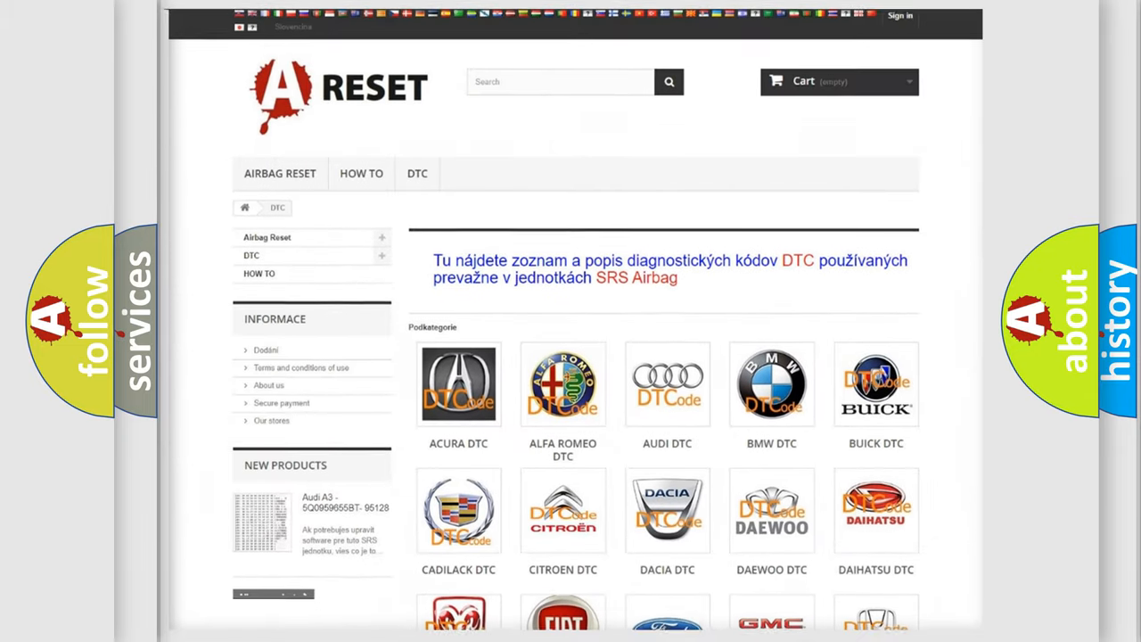
{"action": "scroll", "scroll_direction": "down", "scroll_amount": 3}
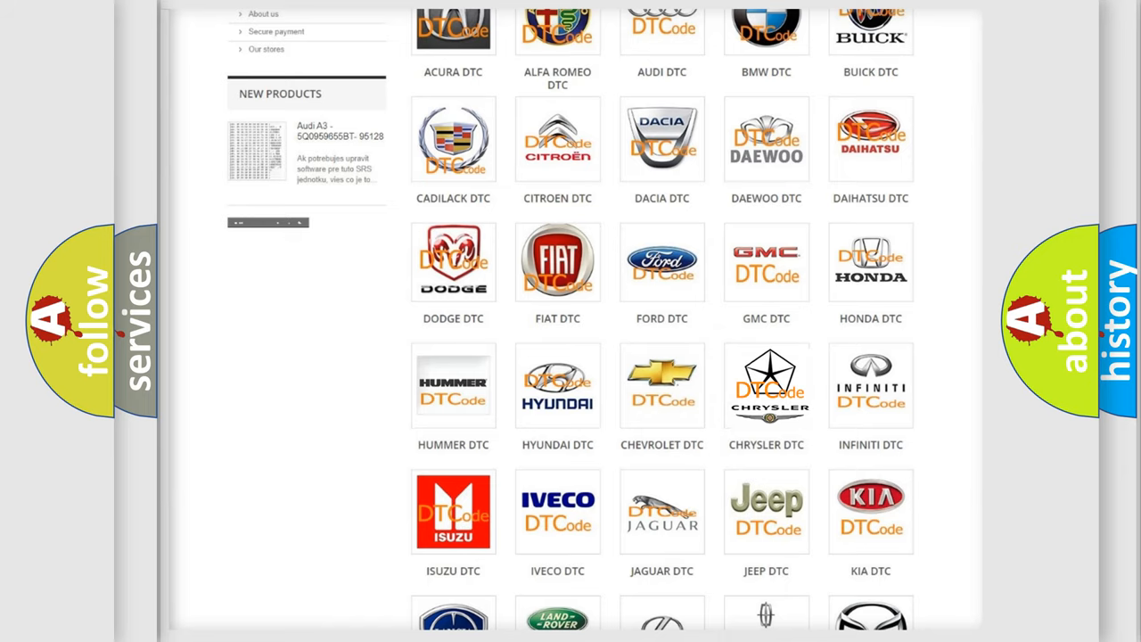
{"action": "left_click", "coordinate": [767, 386]}
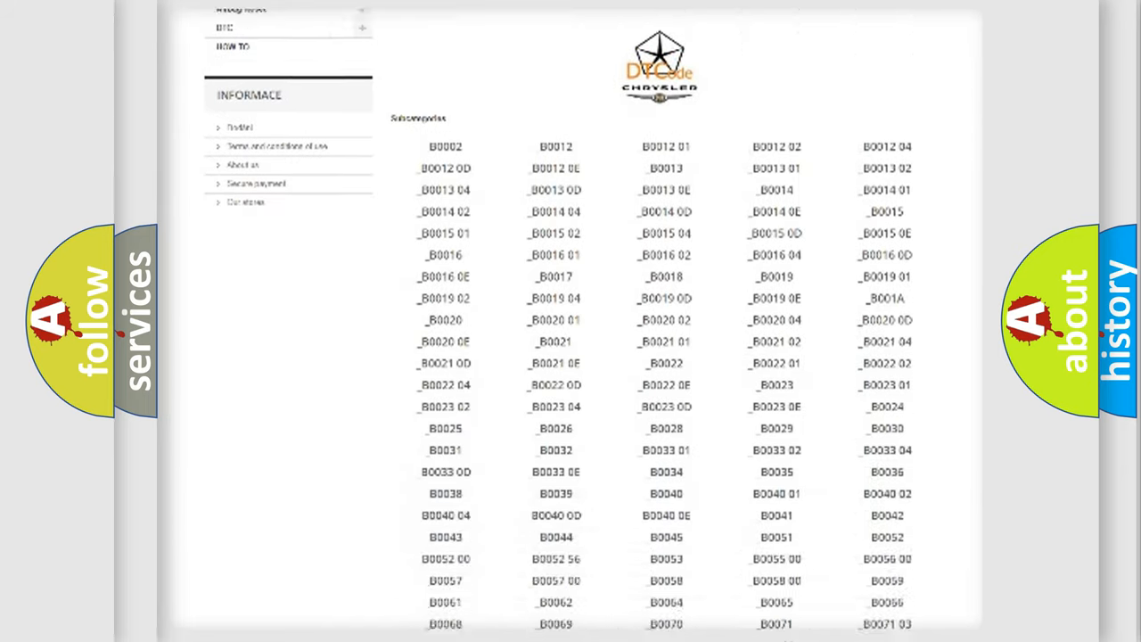
{"action": "scroll", "scroll_direction": "down", "scroll_amount": 3}
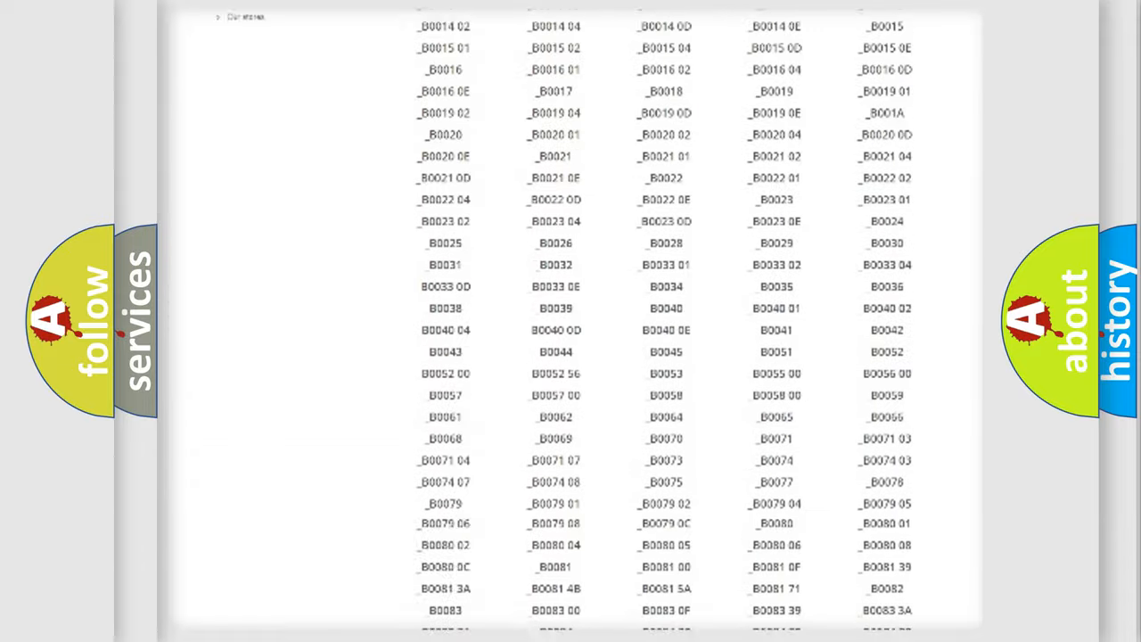